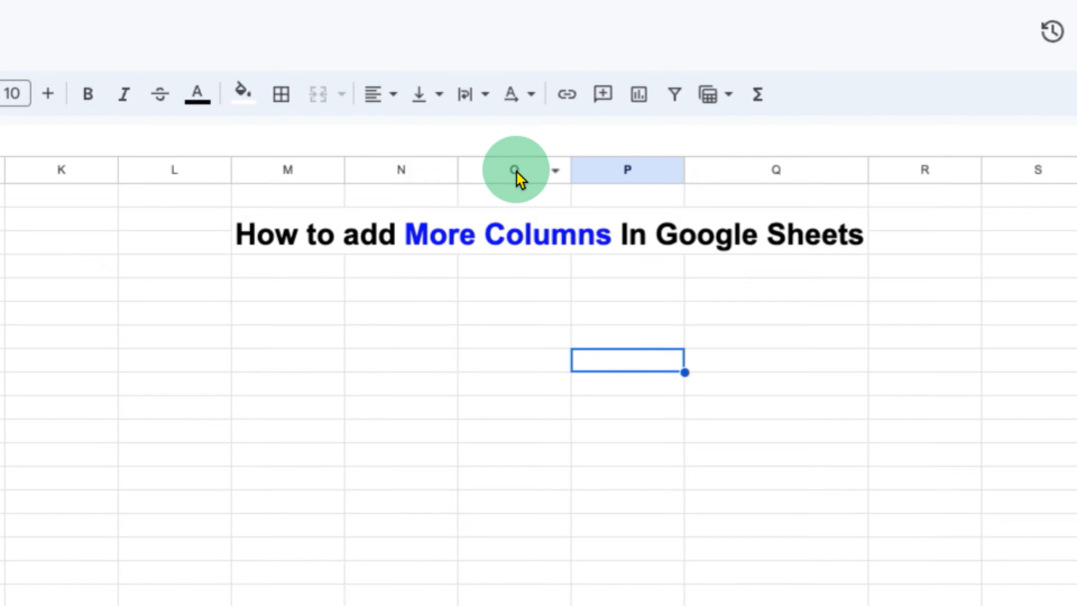
# Select the whole of column O beside the heading.
pyautogui.click(513, 169)
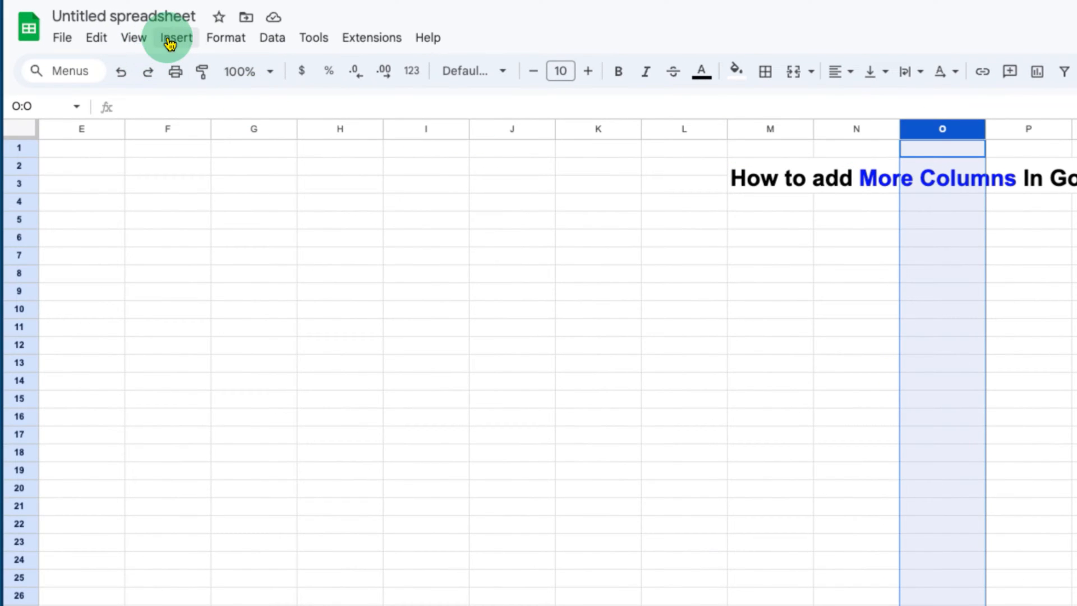
# Insert 1 column left of column O from the Insert menu.
pyautogui.click(178, 38)
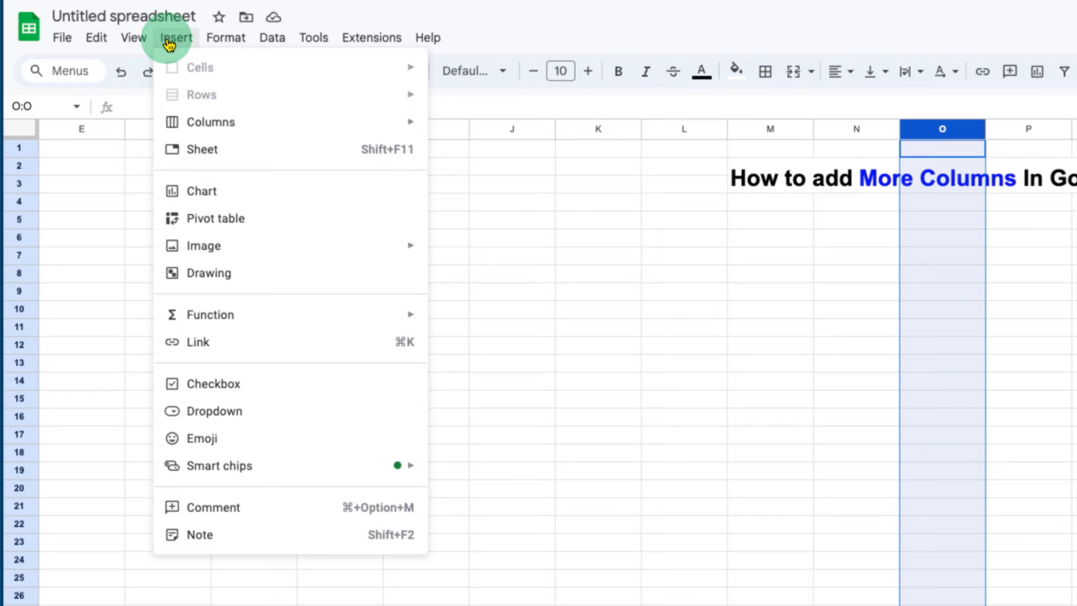
pyautogui.moveTo(210, 121)
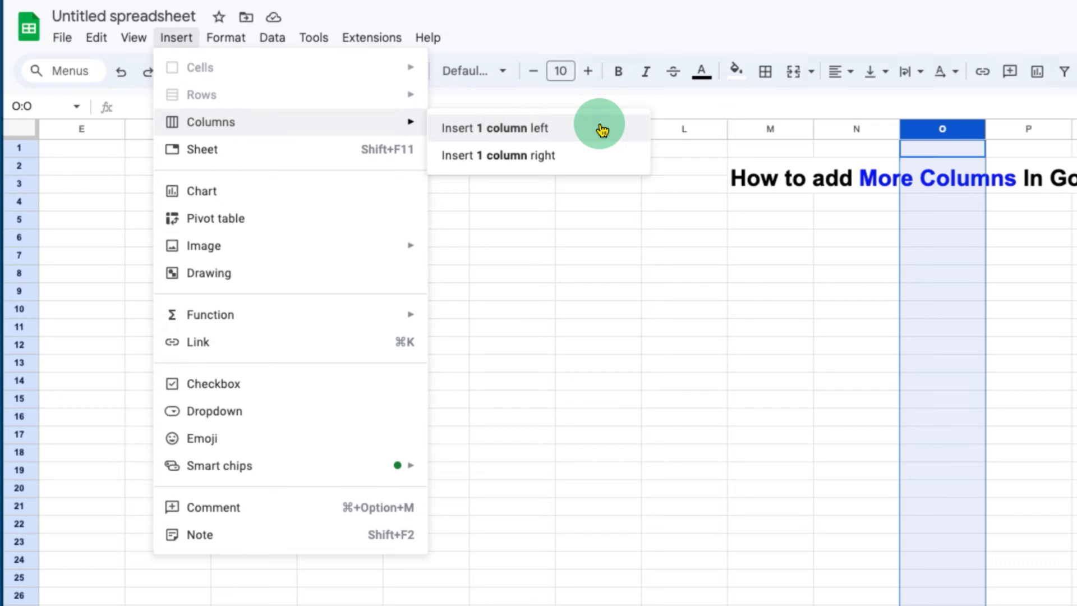
pyautogui.moveTo(598, 155)
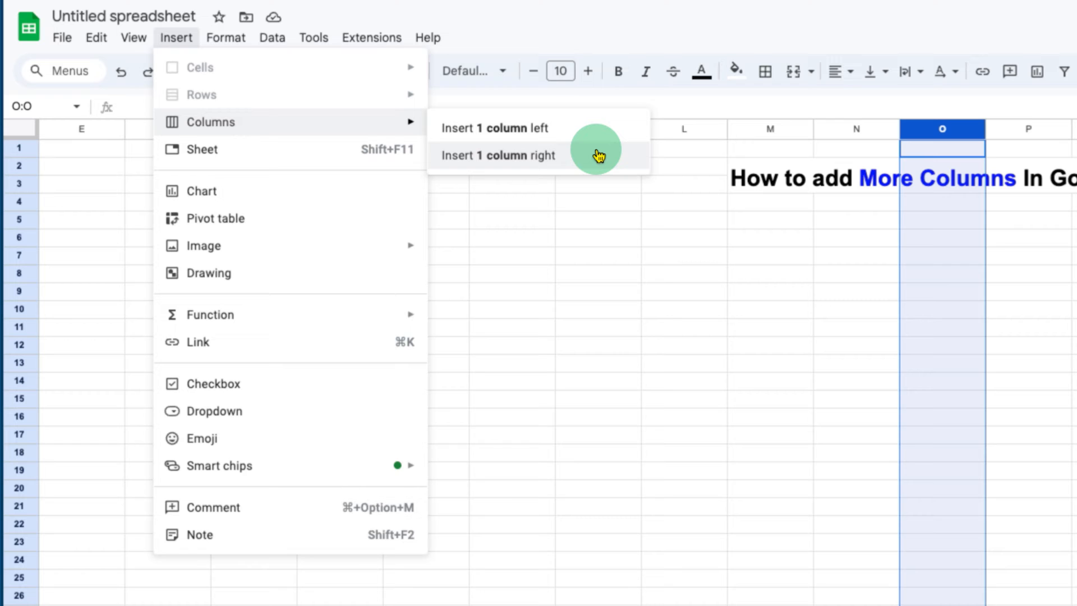
pyautogui.moveTo(589, 128)
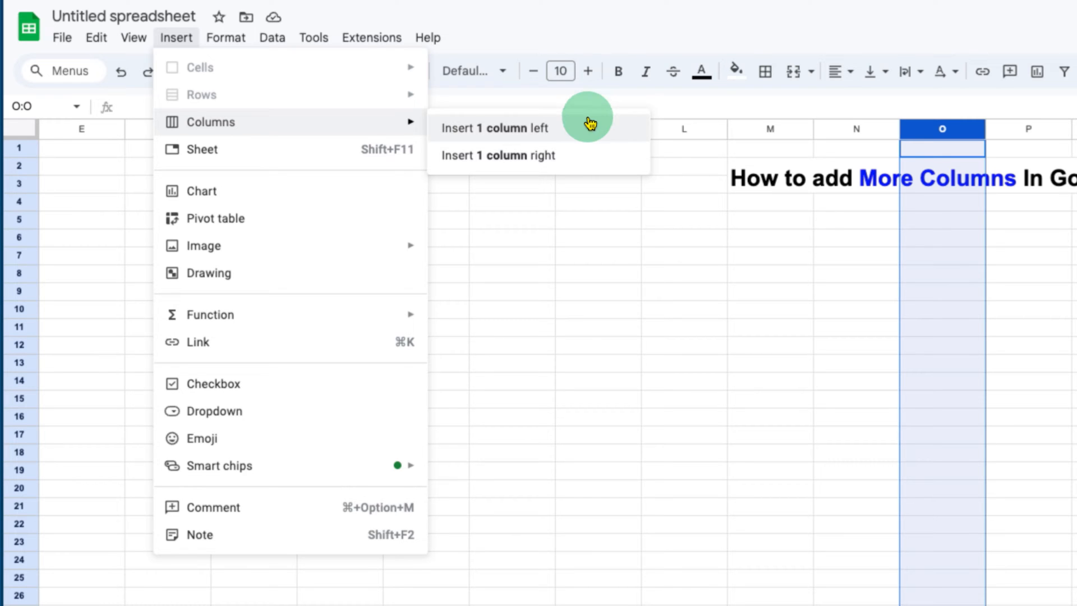
pyautogui.click(494, 128)
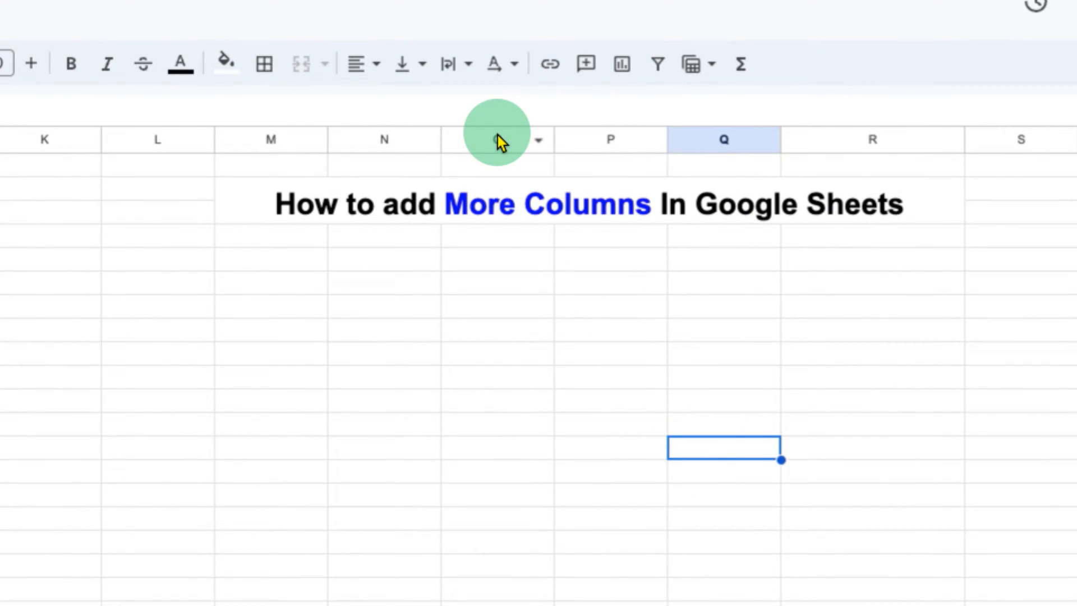
# Insert 1 column left of column O from the column's right-click menu.
pyautogui.click(497, 139)
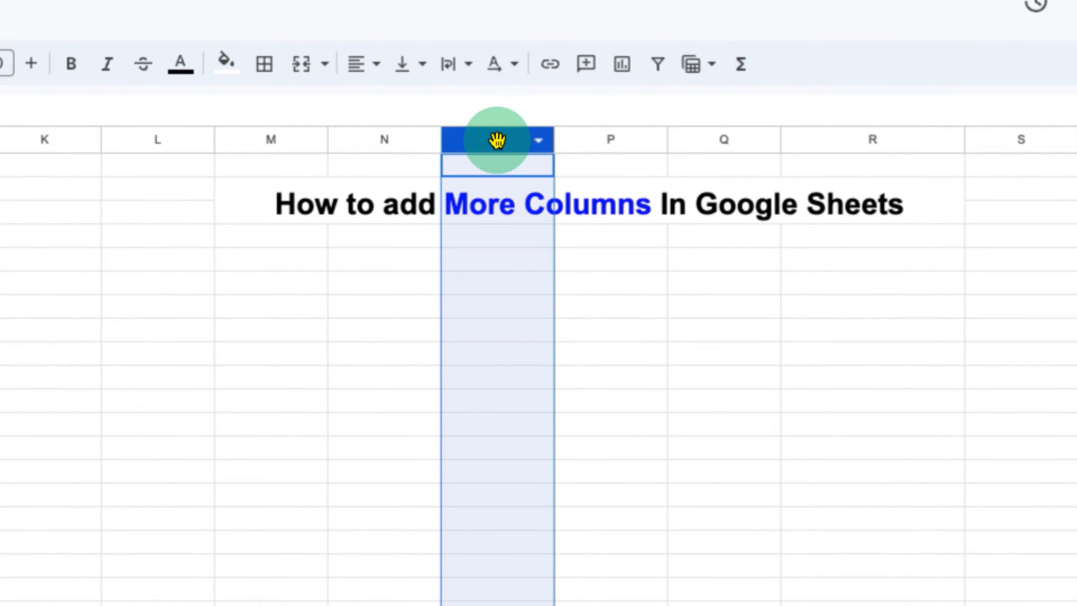
pyautogui.rightClick(497, 139)
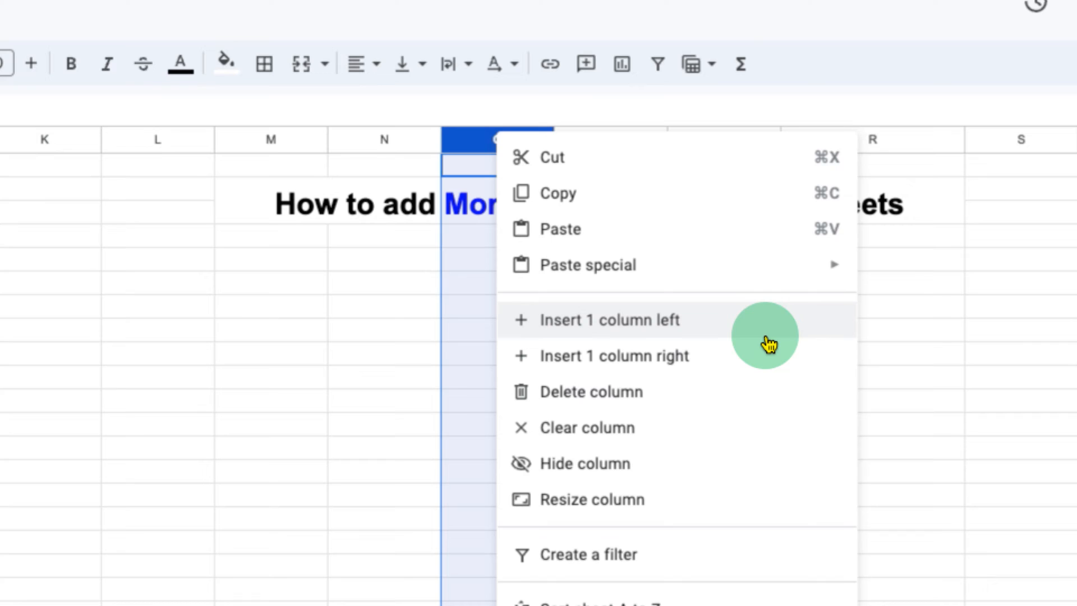
pyautogui.moveTo(763, 356)
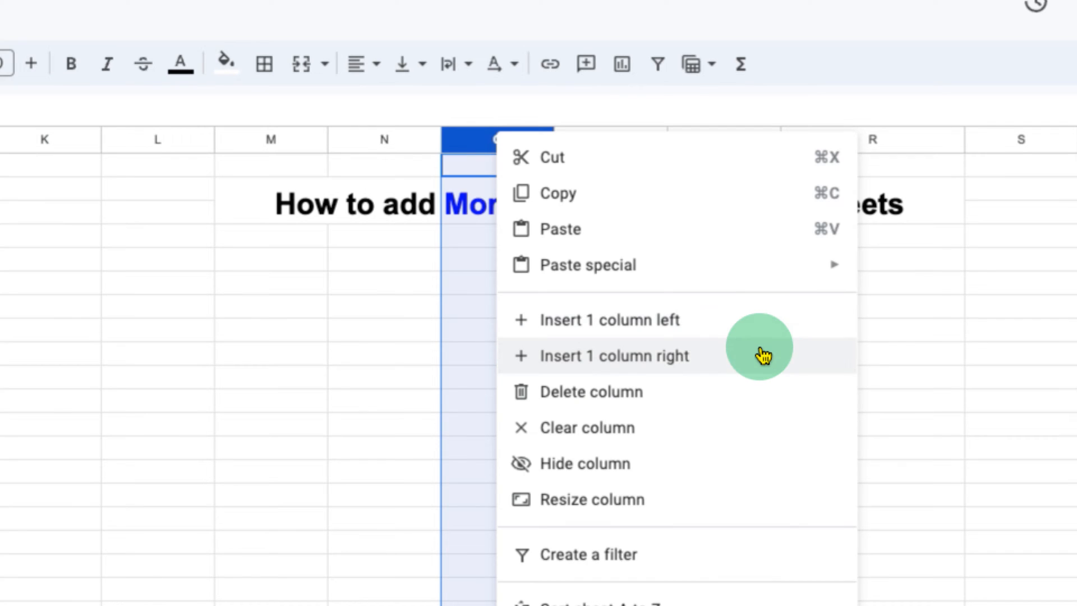
pyautogui.moveTo(755, 320)
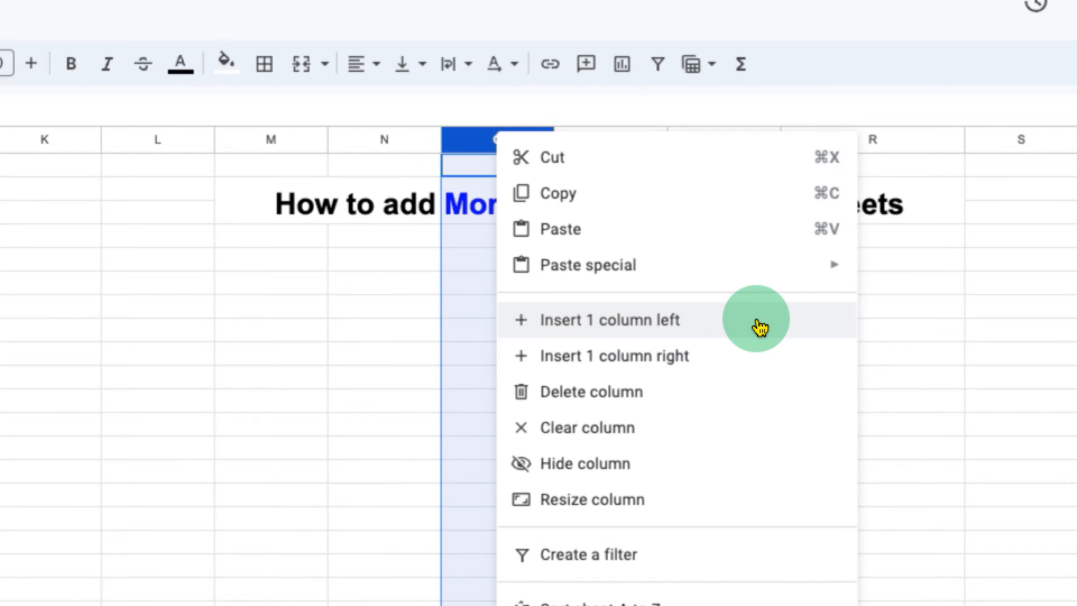
pyautogui.click(608, 319)
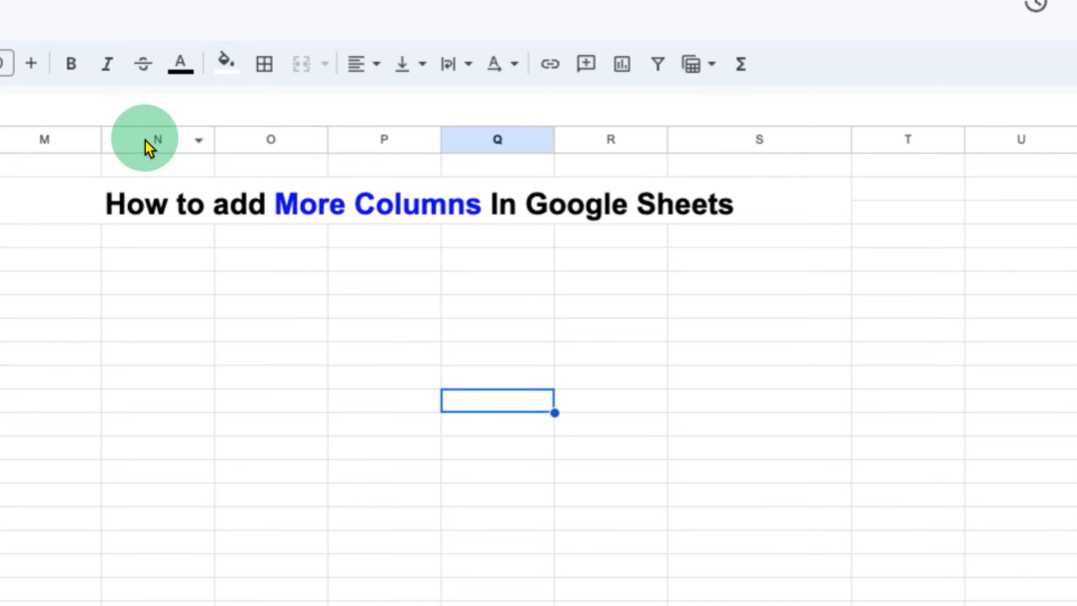
# Select columns N through P and bring up the Insert 3 columns left/right choices.
pyautogui.moveTo(157, 140); pyautogui.dragTo(383, 140)
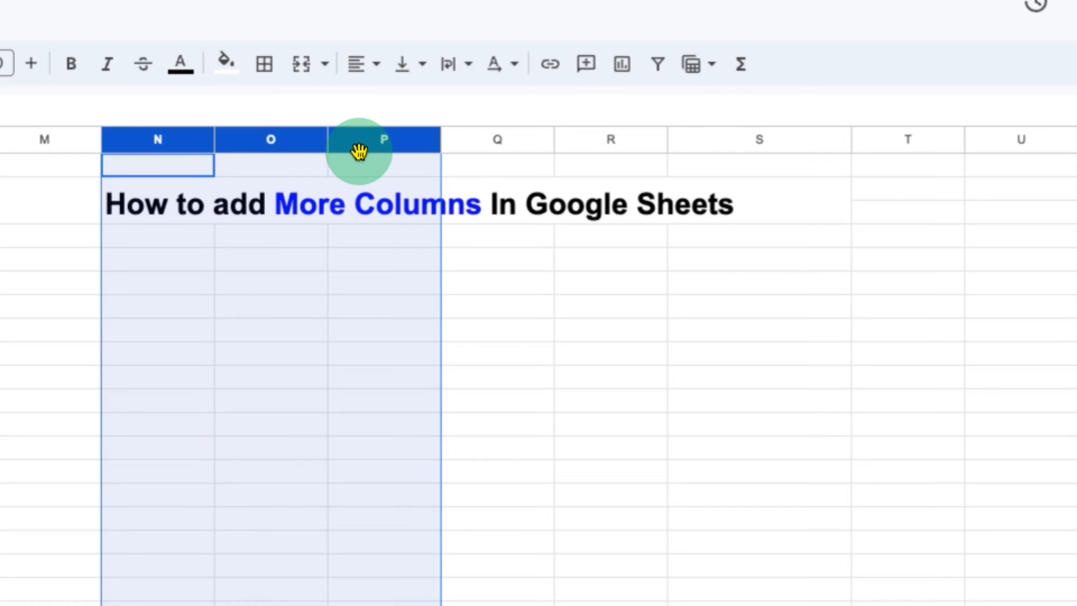
pyautogui.rightClick(359, 139)
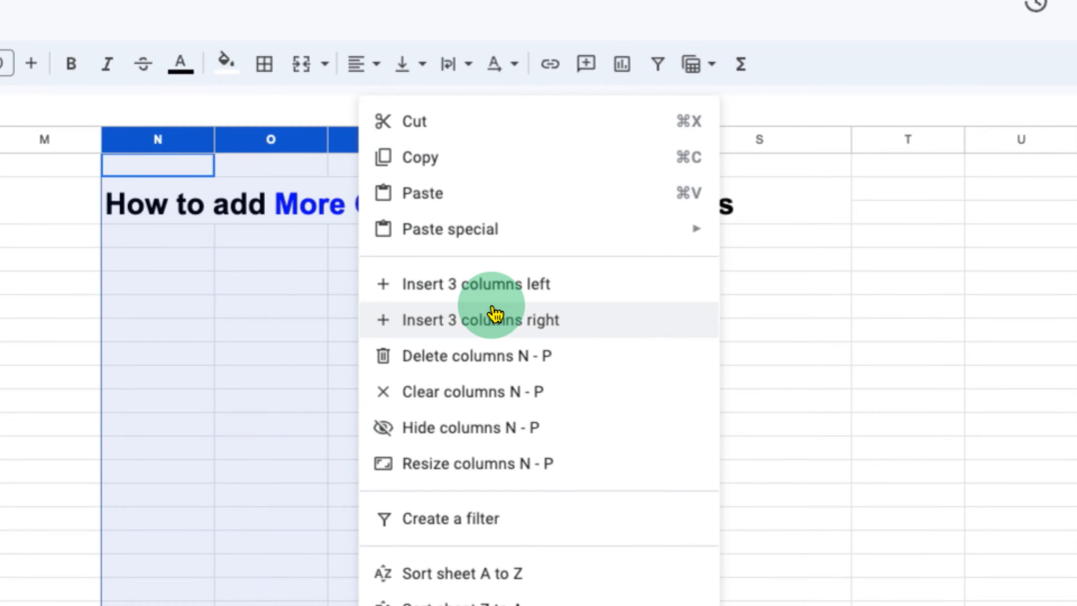
pyautogui.moveTo(553, 289)
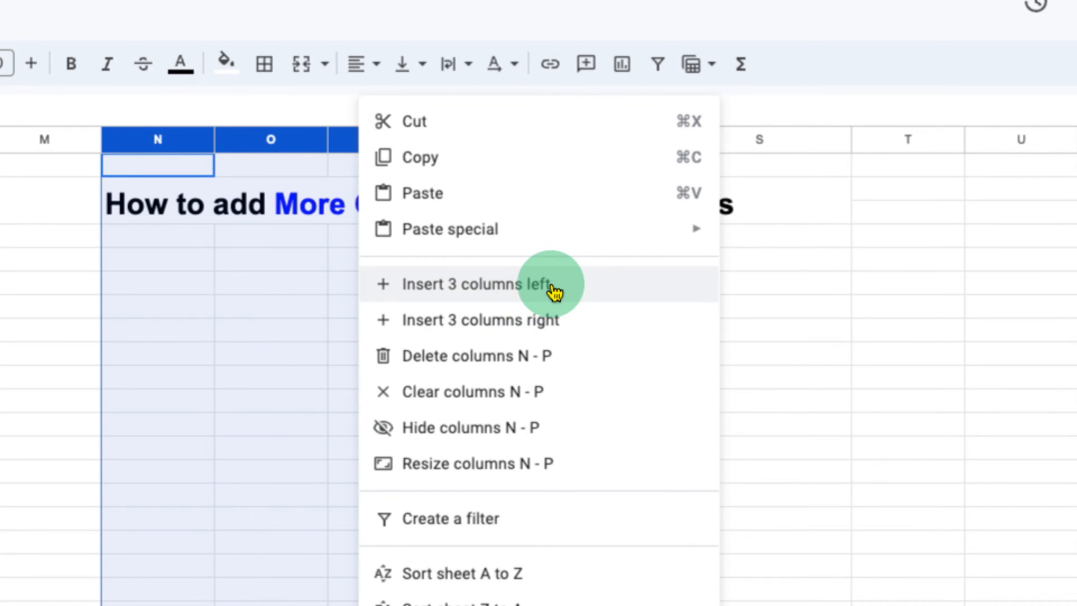
pyautogui.moveTo(553, 330)
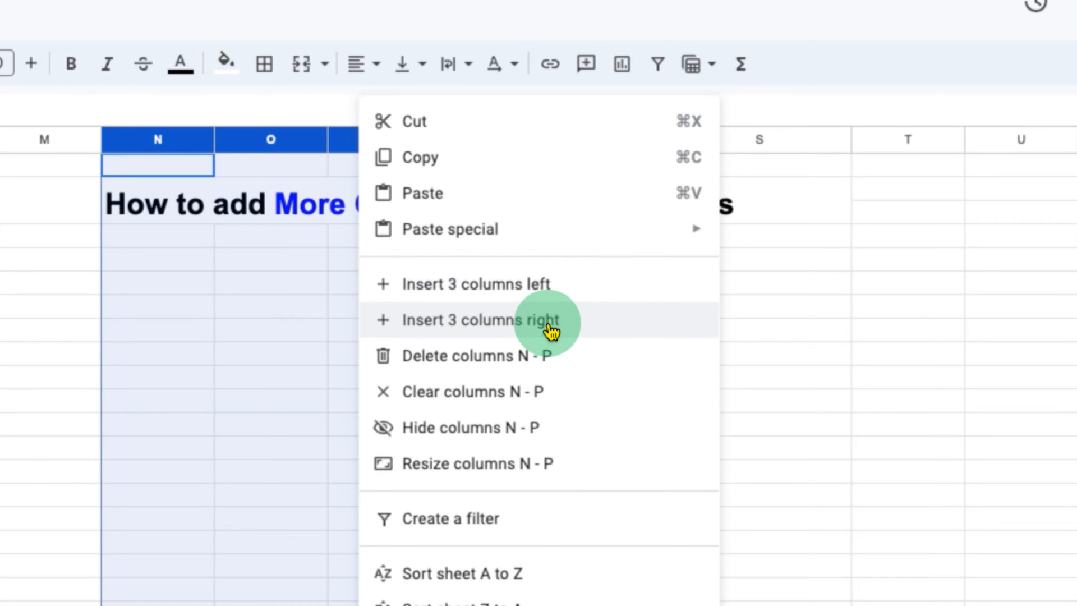